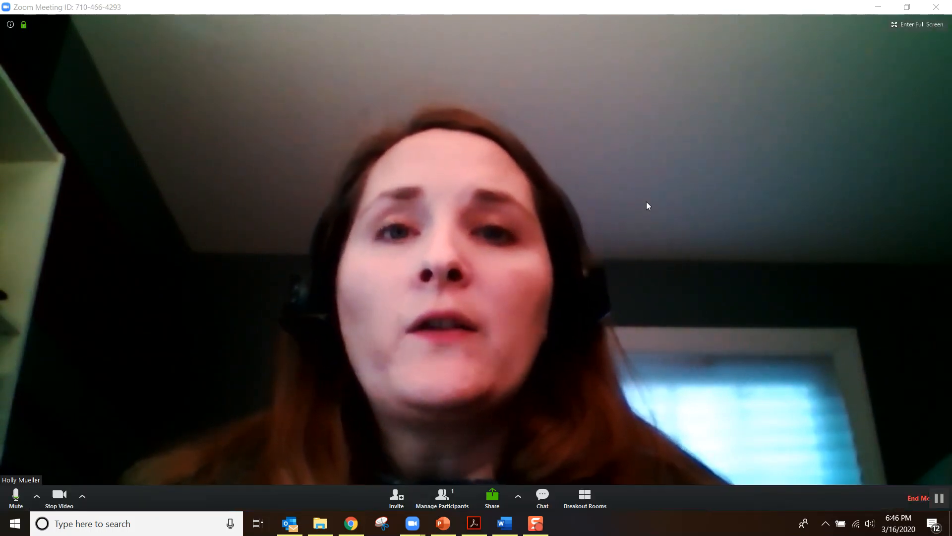
{"action": "mouse_move", "coordinate": [492, 497]}
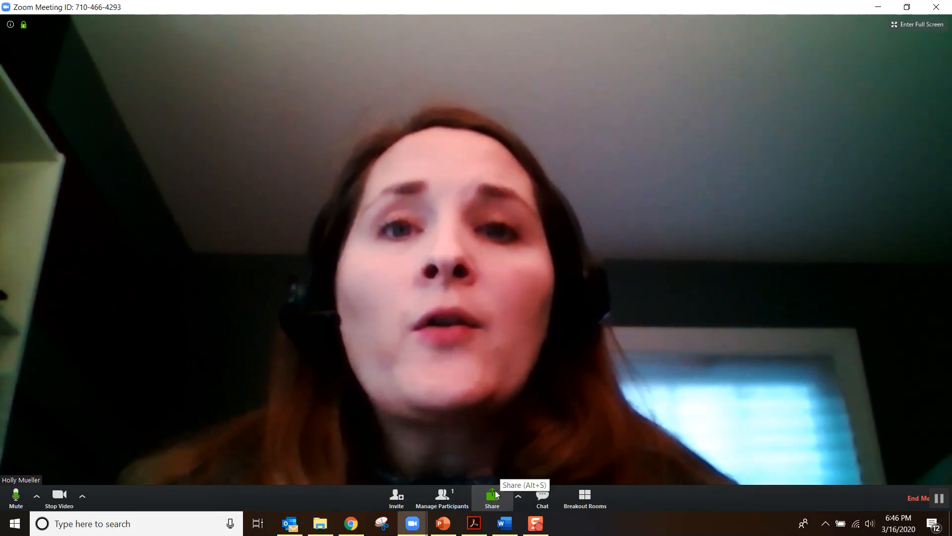
- Share the Chrome window showing the BBC potato-origins article with the meeting
{"action": "left_click", "coordinate": [492, 497]}
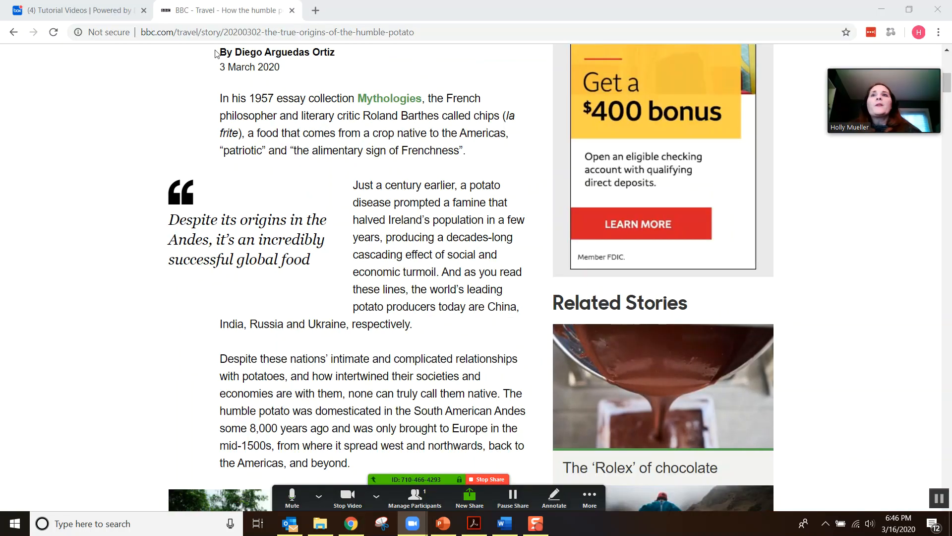
{"action": "mouse_move", "coordinate": [128, 73]}
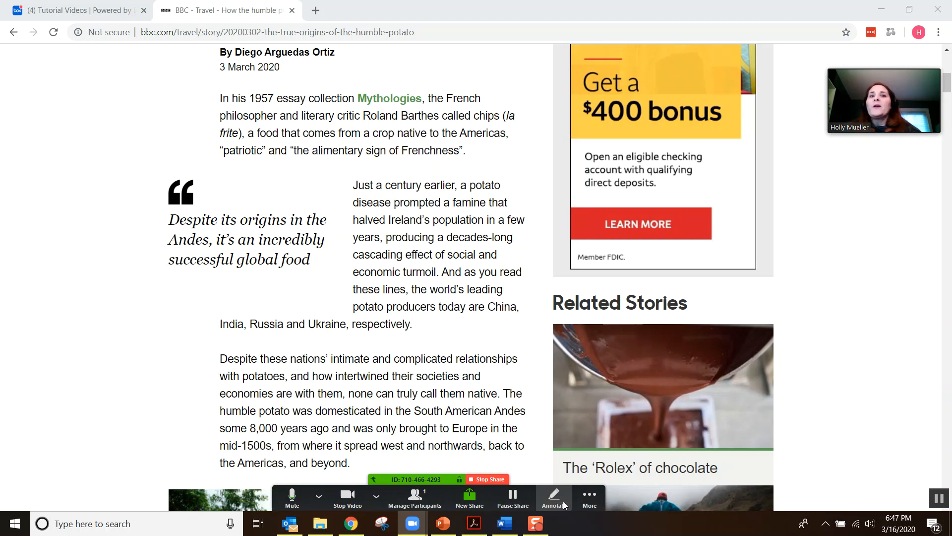
- Bring up the annotation toolbar over the shared article and choose a drawing shape
{"action": "left_click", "coordinate": [553, 496]}
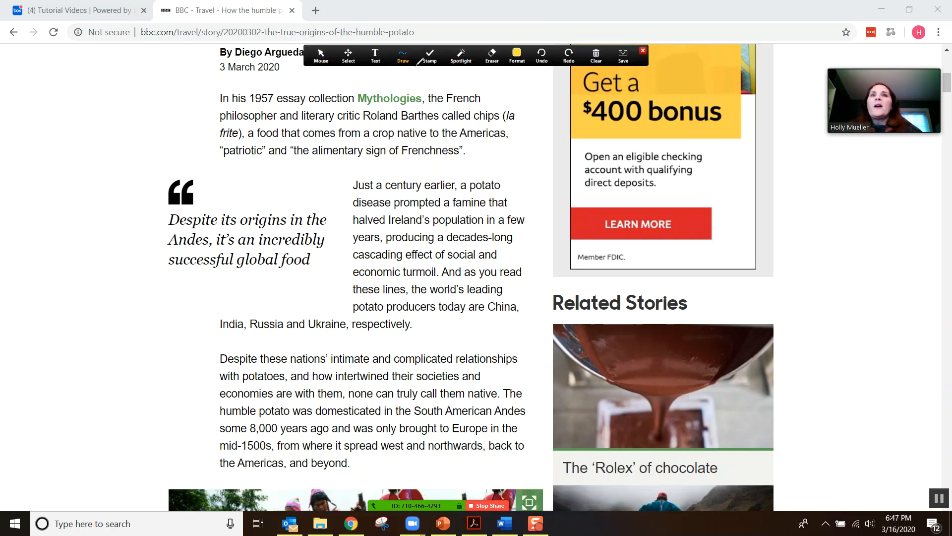
{"action": "left_click", "coordinate": [401, 54]}
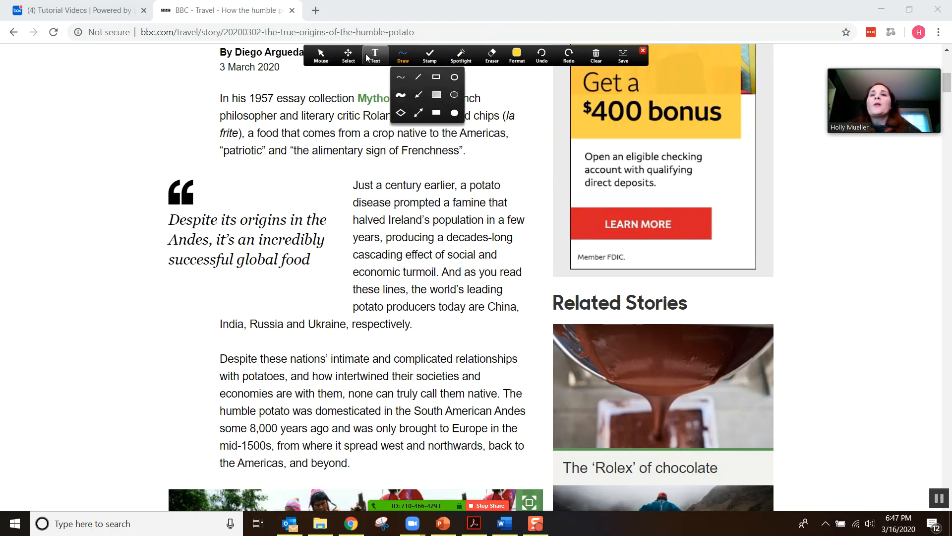
{"action": "left_click", "coordinate": [349, 55]}
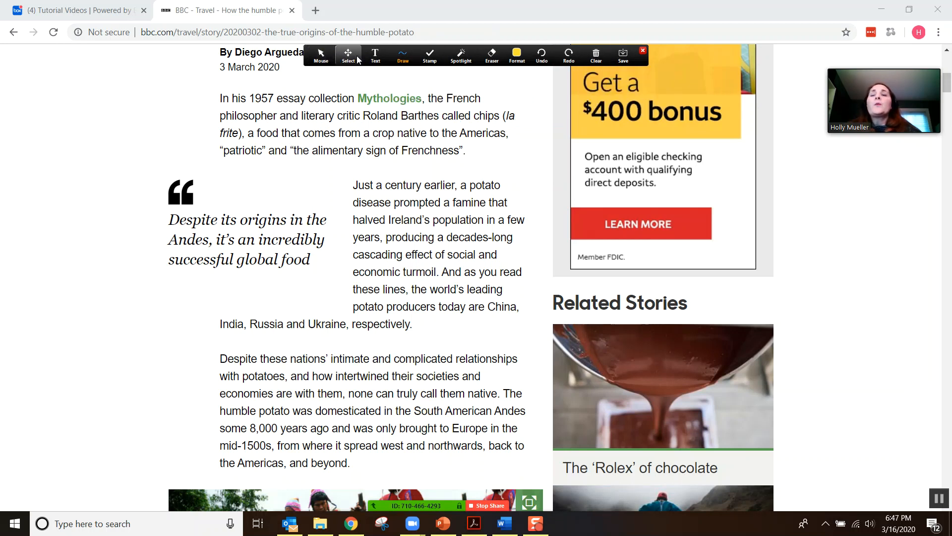
{"action": "mouse_move", "coordinate": [540, 55]}
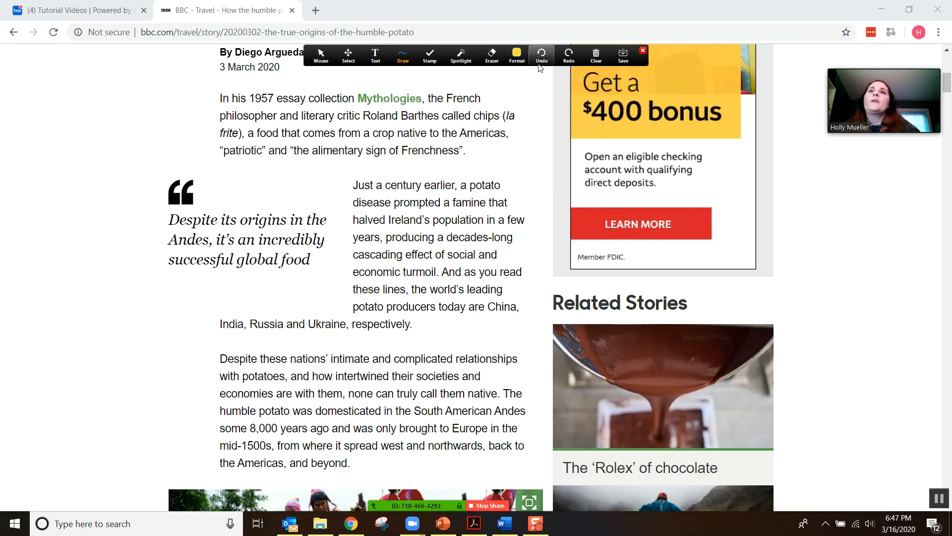
- Mark the 1957 essay line, 'Just a century earlier,', the India–Ukraine line and 'Despite these nations’ intimate' in yellow
{"action": "left_click", "coordinate": [402, 55]}
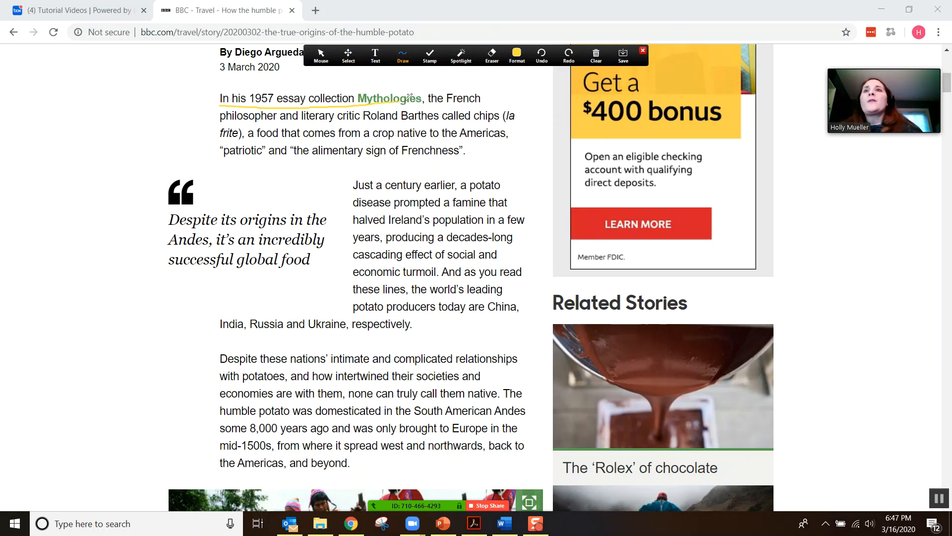
{"action": "left_click", "coordinate": [402, 55]}
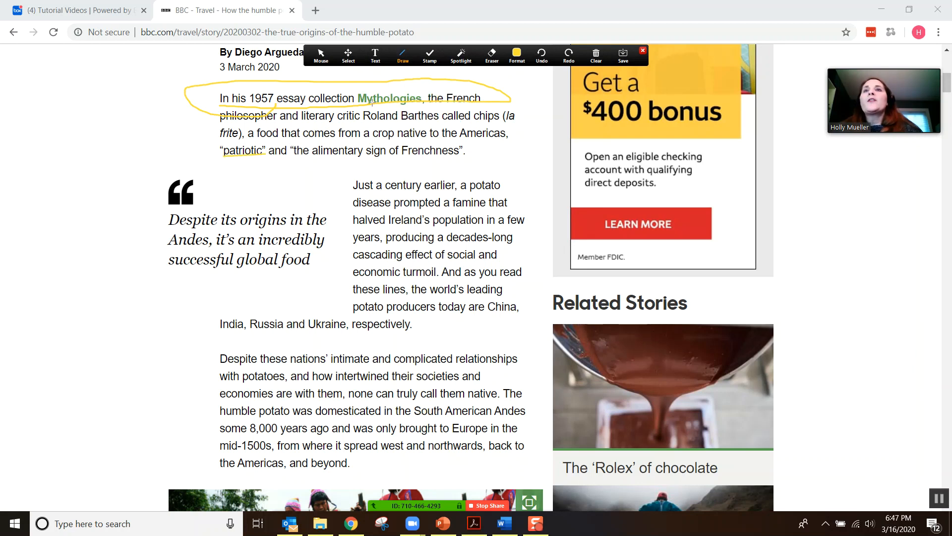
{"action": "left_click", "coordinate": [401, 56]}
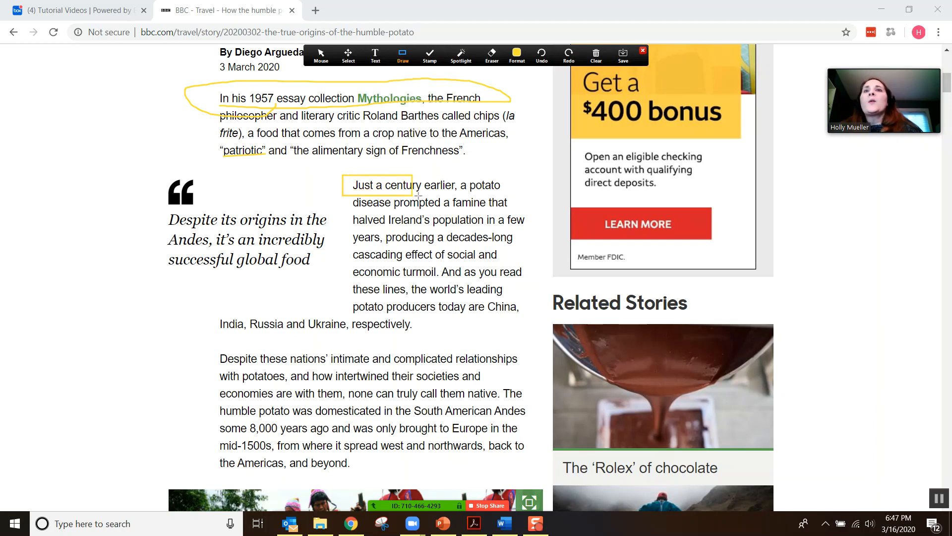
{"action": "left_click", "coordinate": [403, 55]}
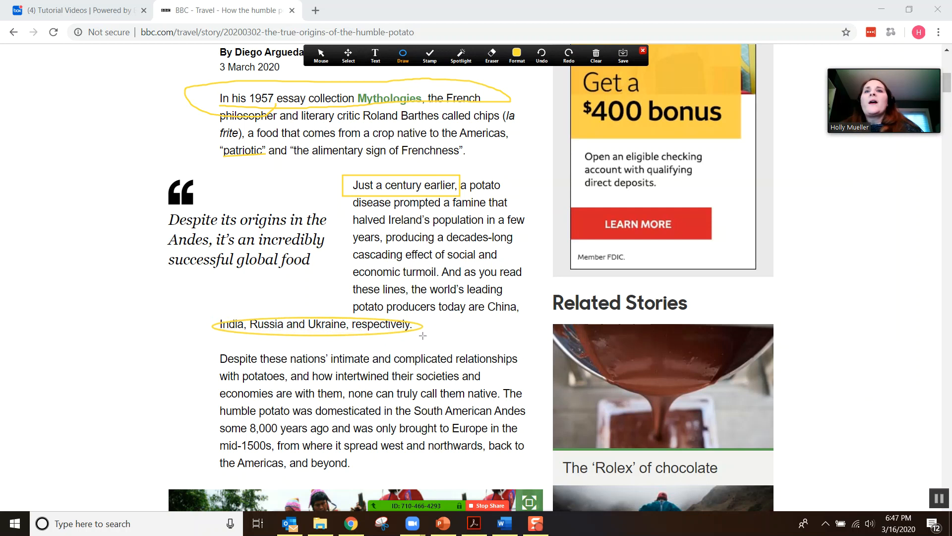
{"action": "left_click", "coordinate": [516, 57]}
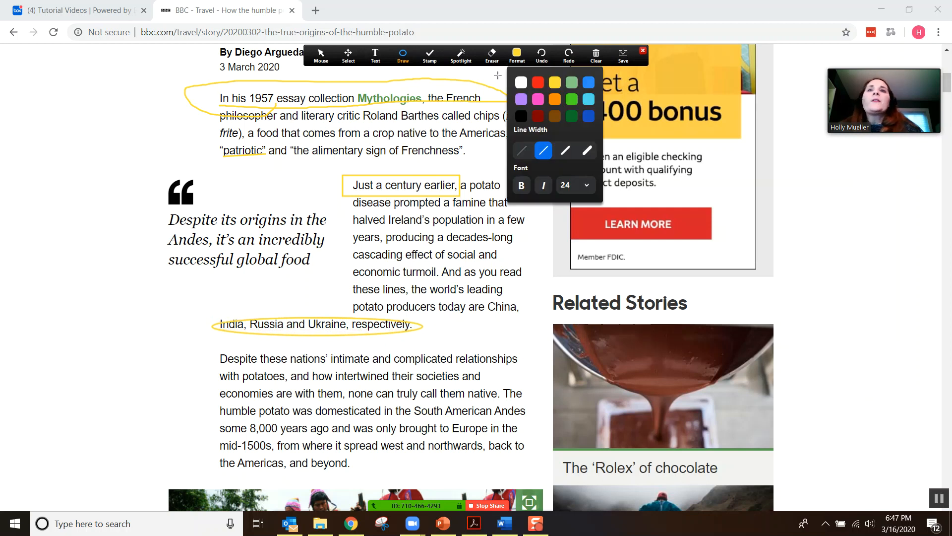
{"action": "left_click", "coordinate": [403, 56]}
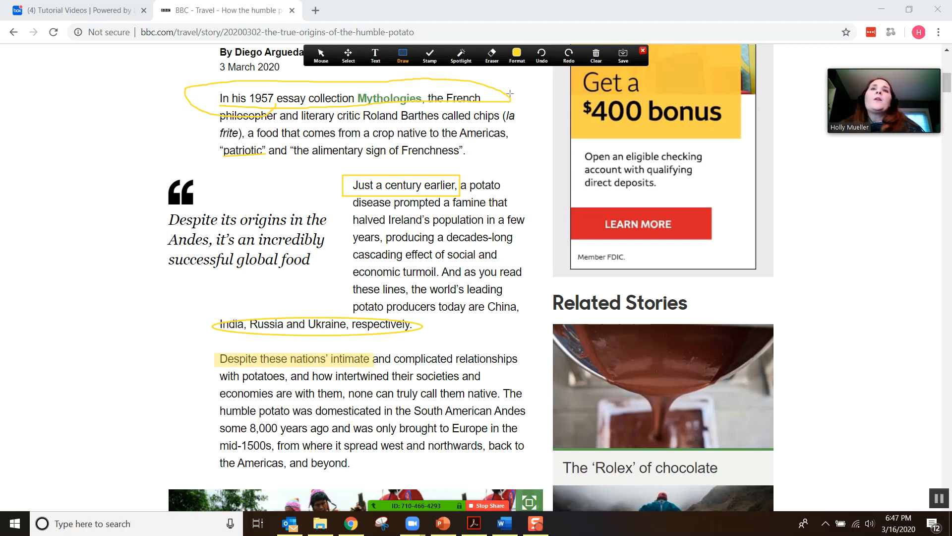
- Highlight 'Despite' and 'incredibly' in the pull quote in red, then switch to the red spotlight dot
{"action": "left_click", "coordinate": [516, 56]}
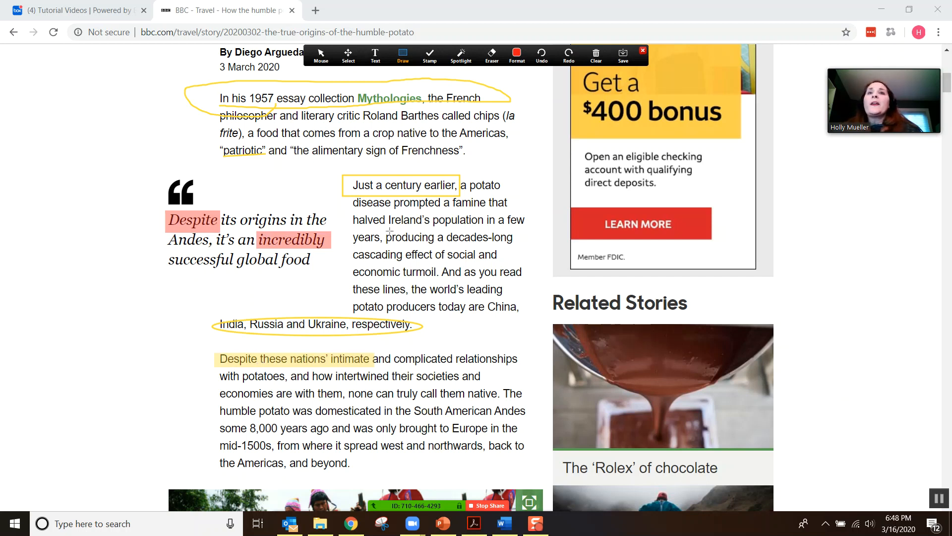
{"action": "left_click", "coordinate": [516, 55]}
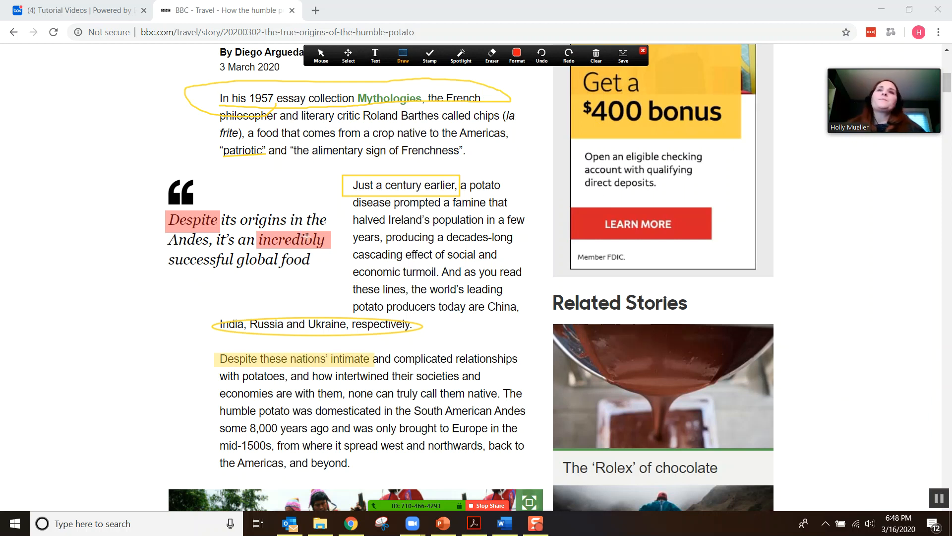
{"action": "left_click", "coordinate": [429, 55]}
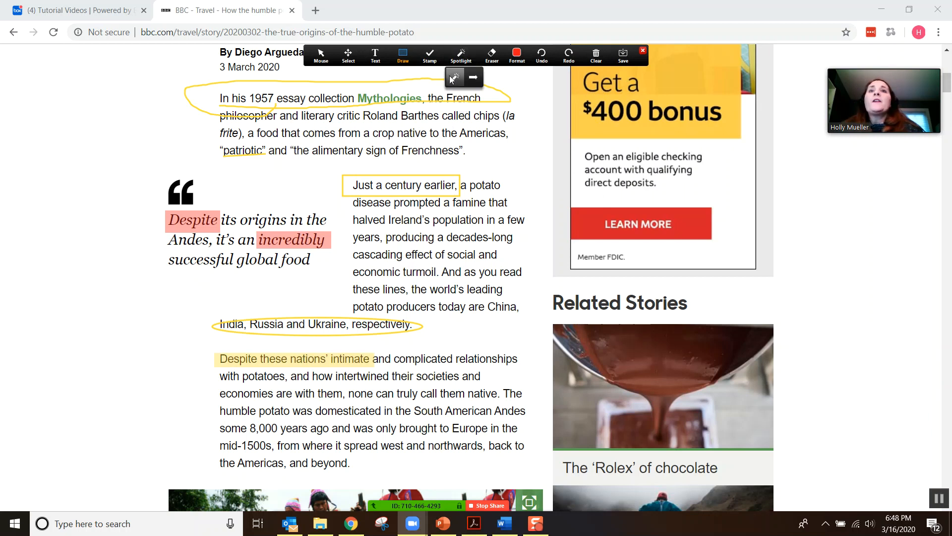
{"action": "left_click", "coordinate": [460, 55]}
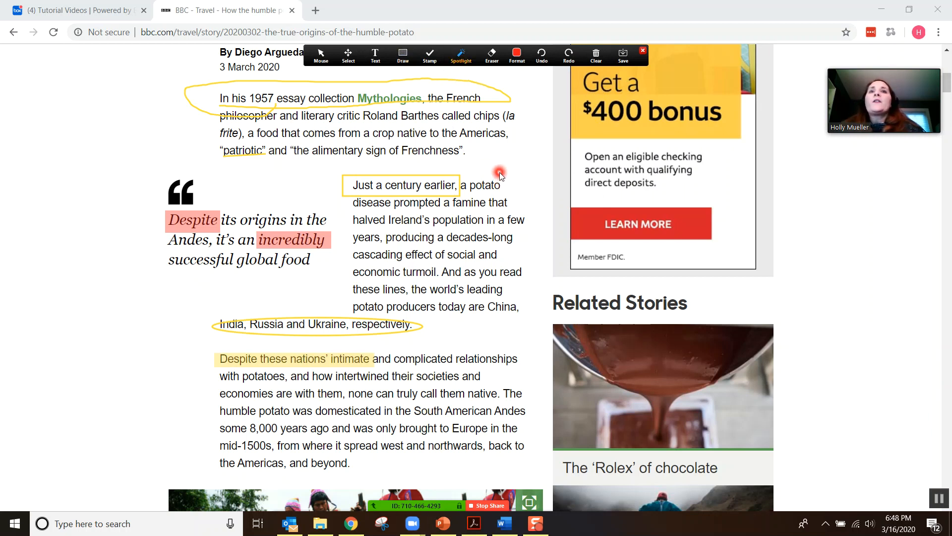
{"action": "mouse_move", "coordinate": [463, 385]}
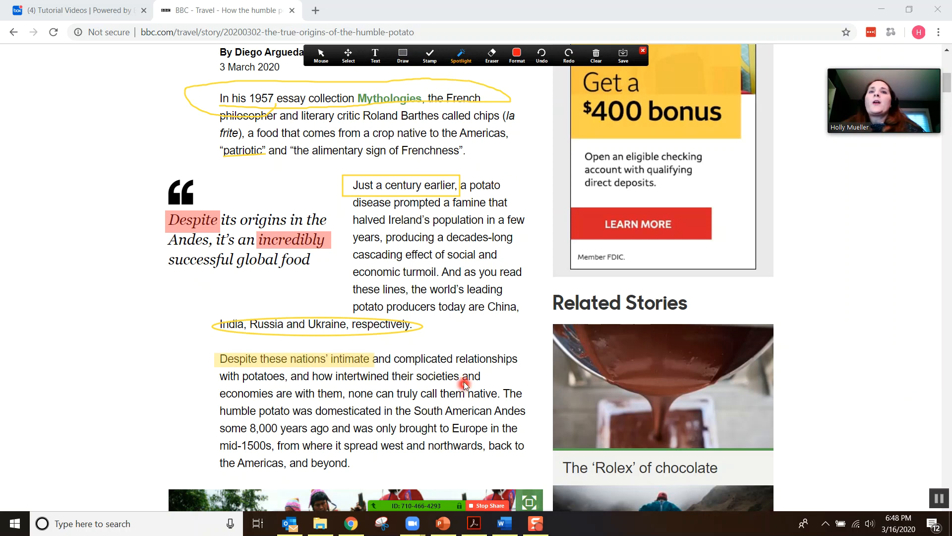
{"action": "mouse_move", "coordinate": [486, 387]}
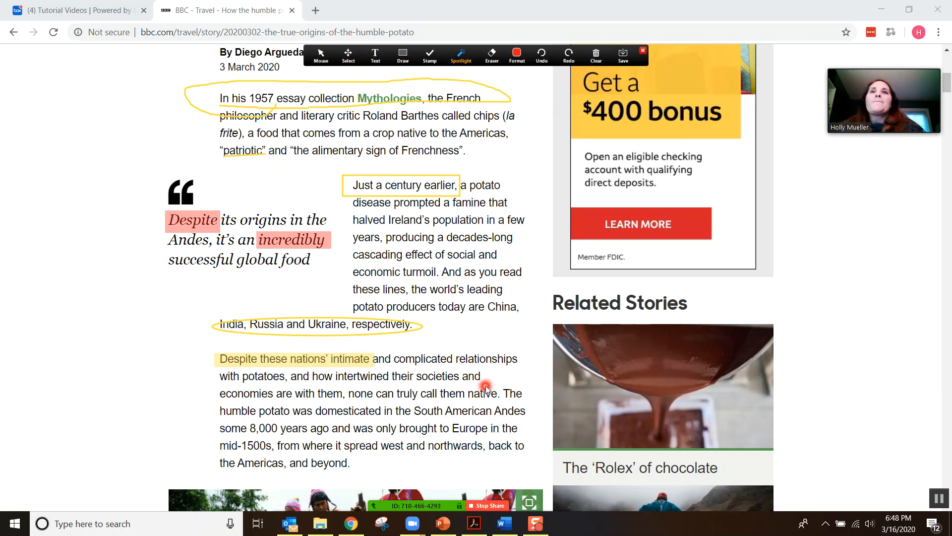
- Add a red margin note reading 'main idea summary opinion' and return to selecting annotations
{"action": "left_click", "coordinate": [375, 55]}
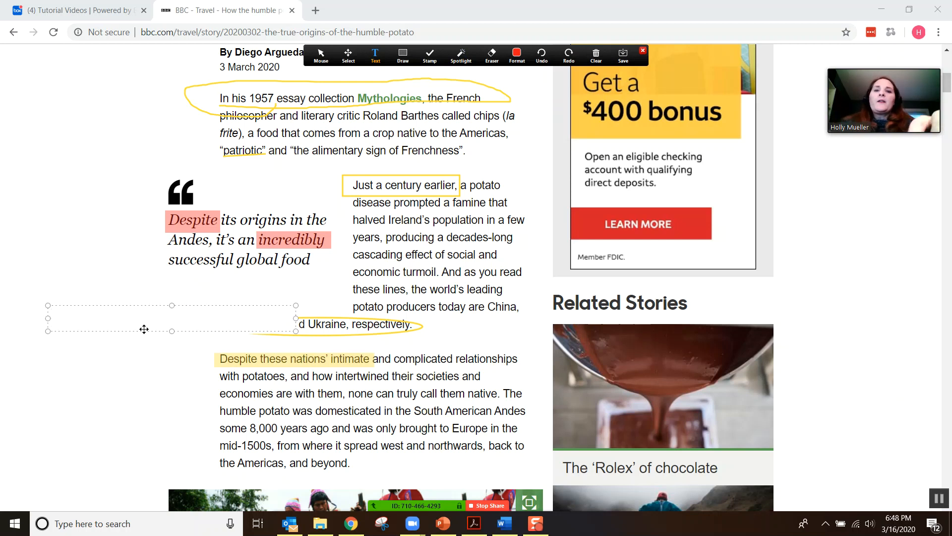
{"action": "type", "text": "main idea"}
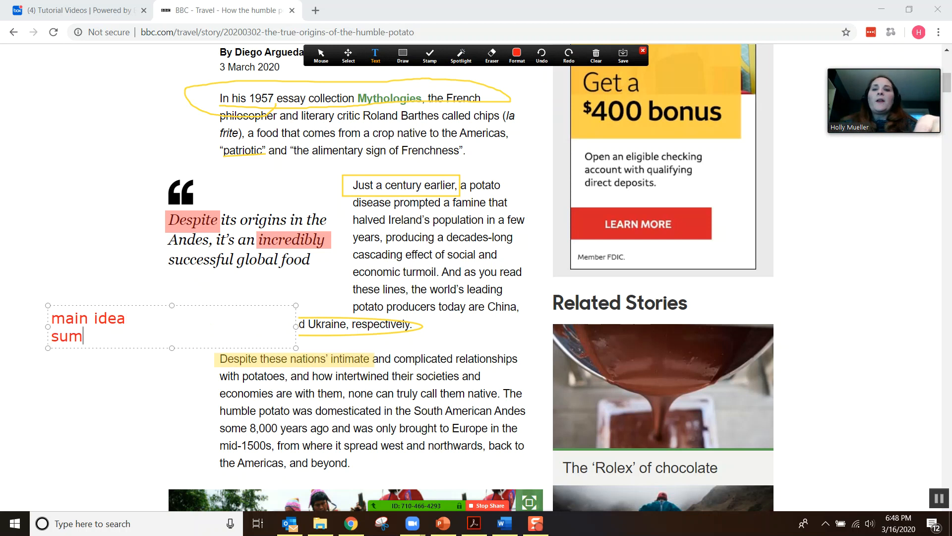
{"action": "type", "text": "mary"}
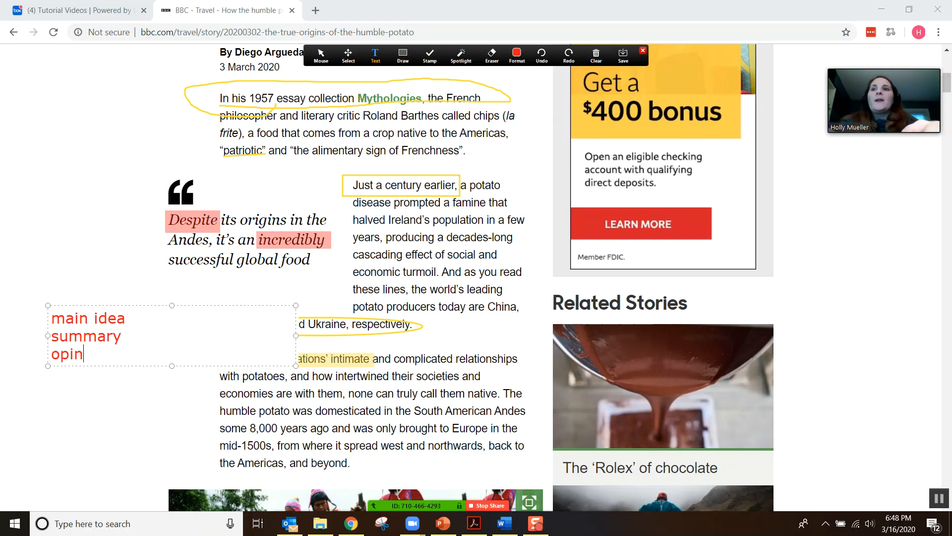
{"action": "type", "text": "ion"}
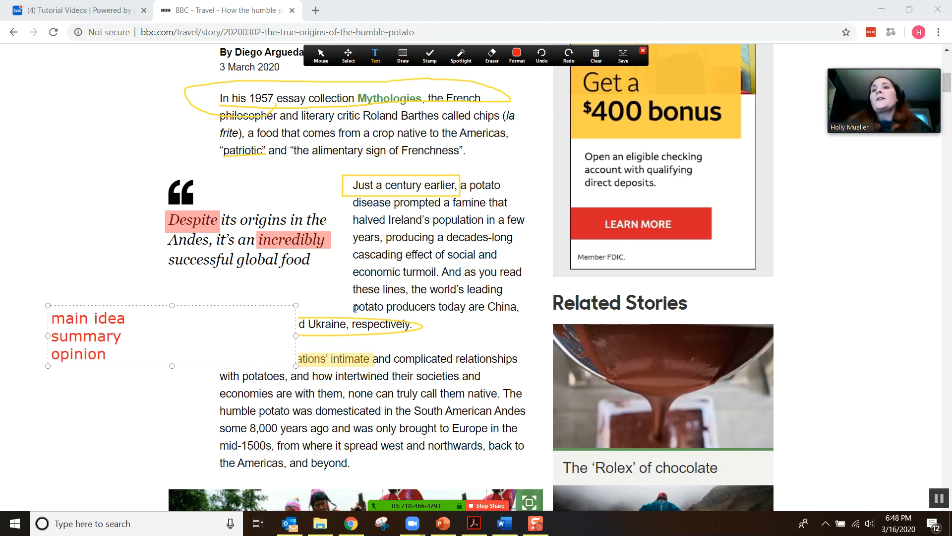
{"action": "left_click", "coordinate": [104, 353]}
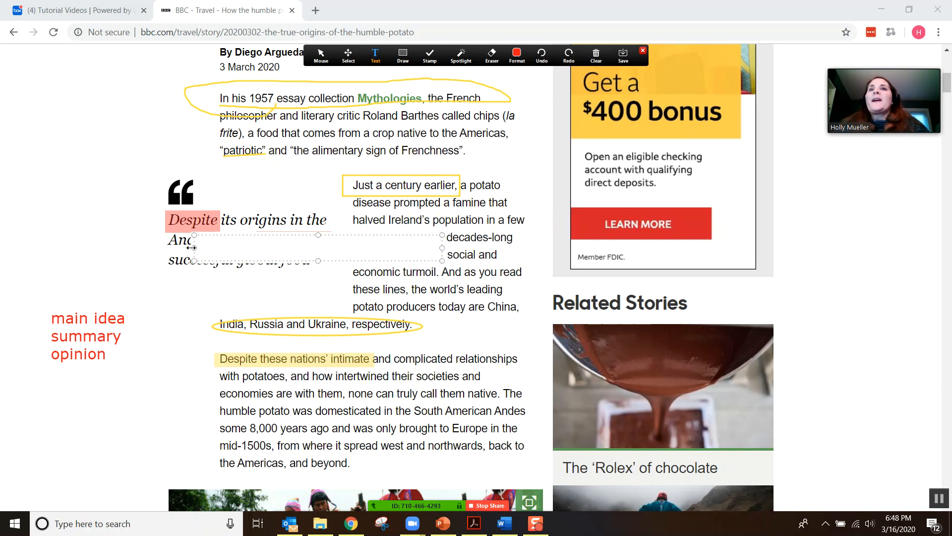
{"action": "left_click", "coordinate": [348, 54]}
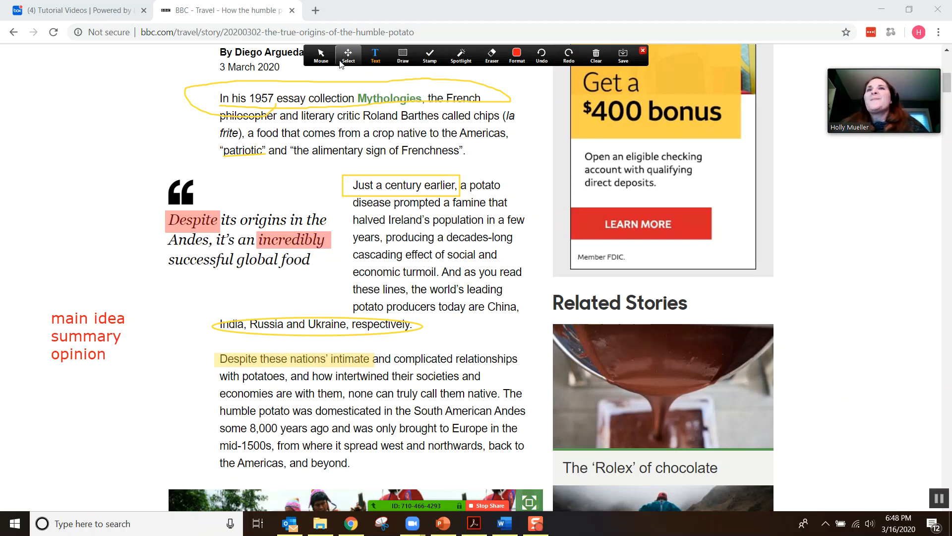
{"action": "left_click", "coordinate": [320, 54]}
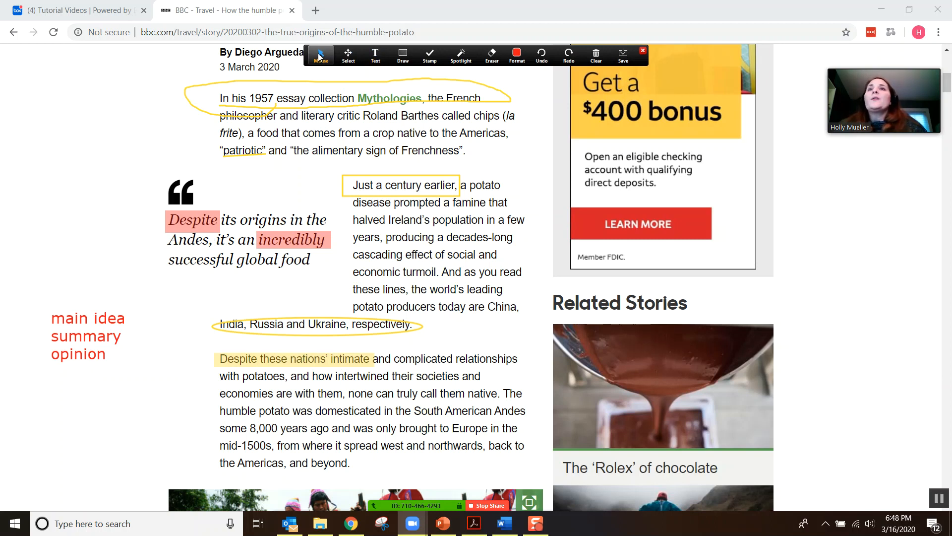
{"action": "left_click", "coordinate": [402, 54]}
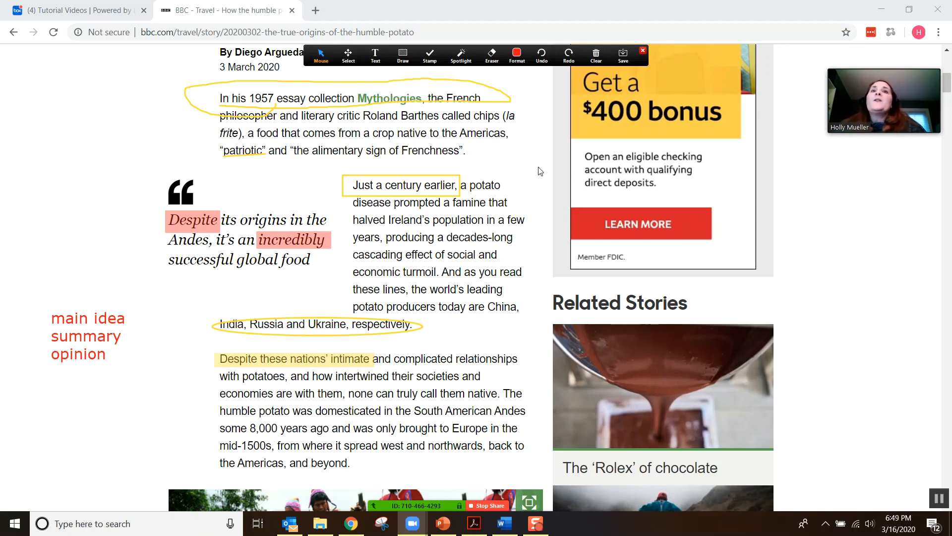
{"action": "scroll", "scroll_direction": "down", "scroll_amount": 3}
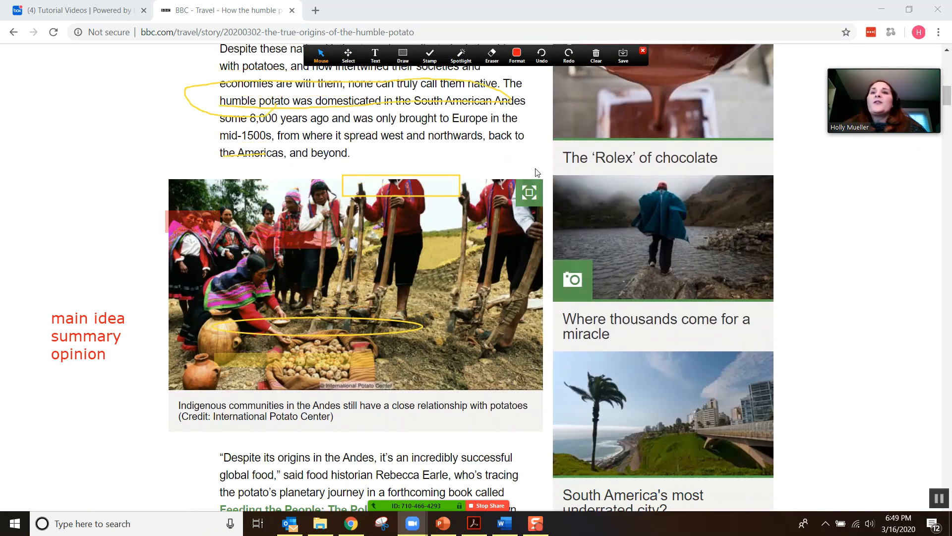
{"action": "scroll", "scroll_direction": "up", "scroll_amount": 3}
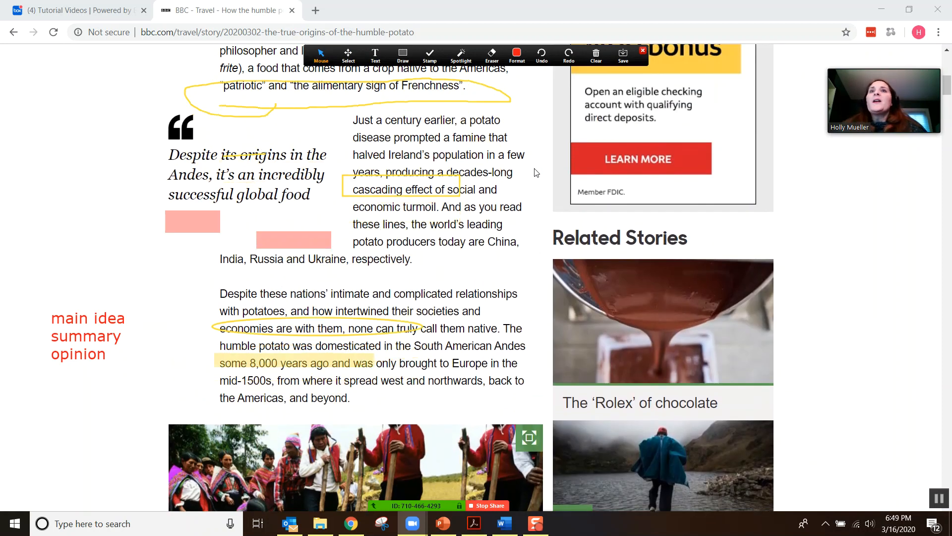
{"action": "scroll", "scroll_direction": "up", "scroll_amount": 3}
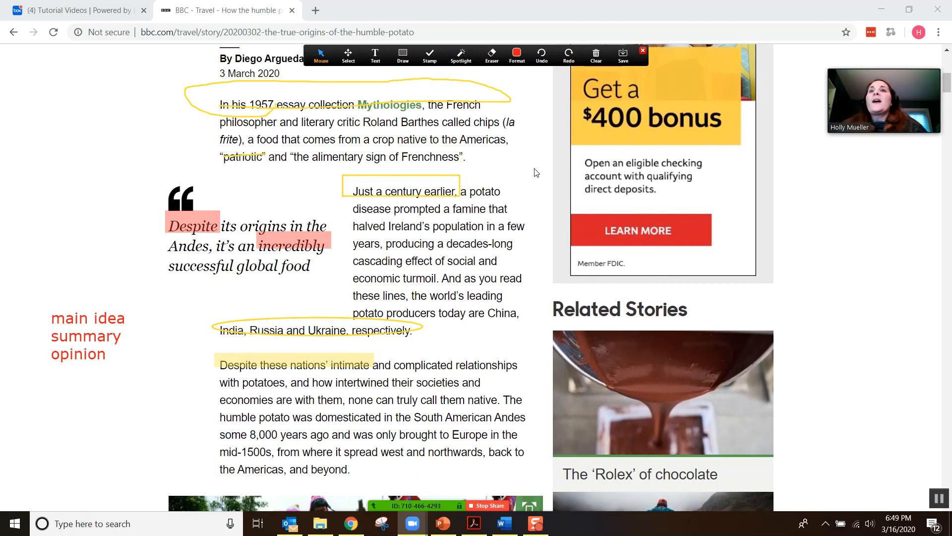
{"action": "left_click", "coordinate": [596, 53]}
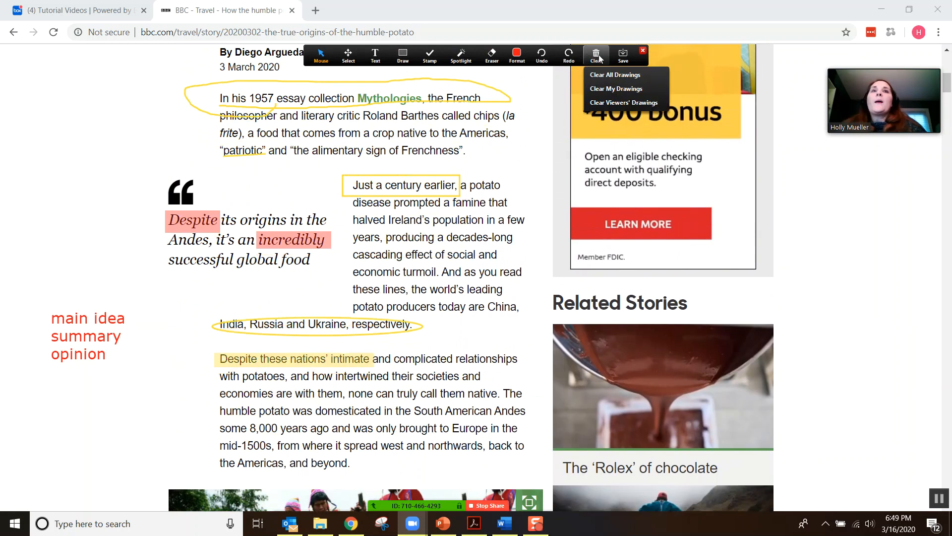
{"action": "mouse_move", "coordinate": [605, 75]}
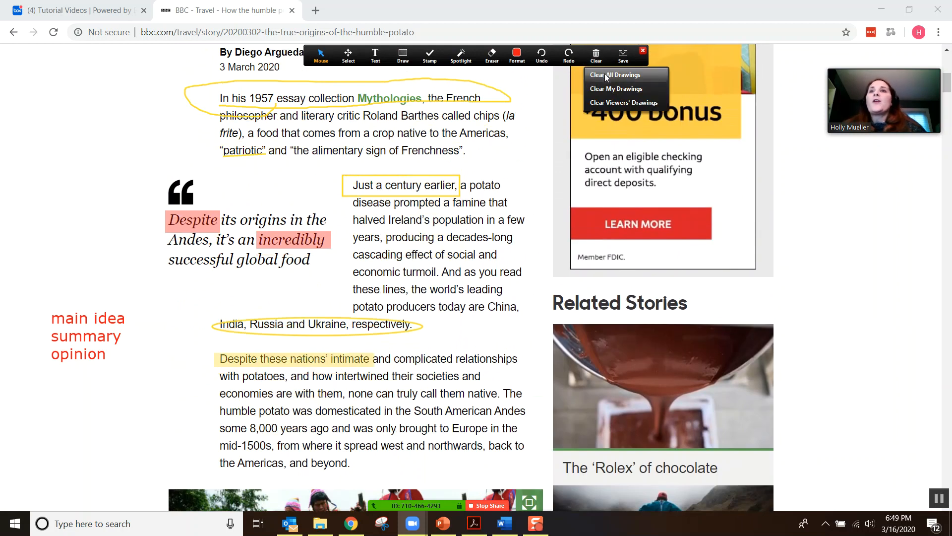
{"action": "left_click", "coordinate": [614, 75]}
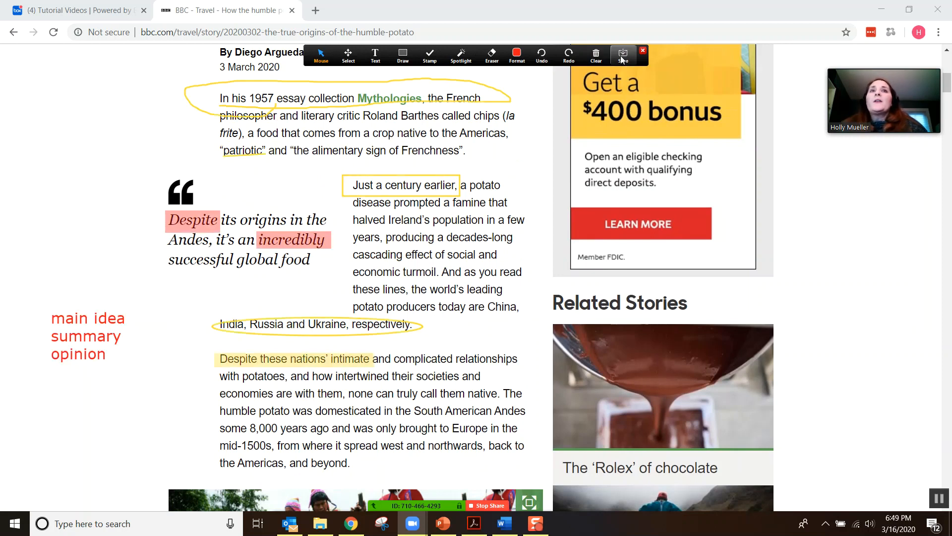
- Save the annotated screen as an image and show it in the Zoom meeting folder
{"action": "left_click", "coordinate": [622, 54]}
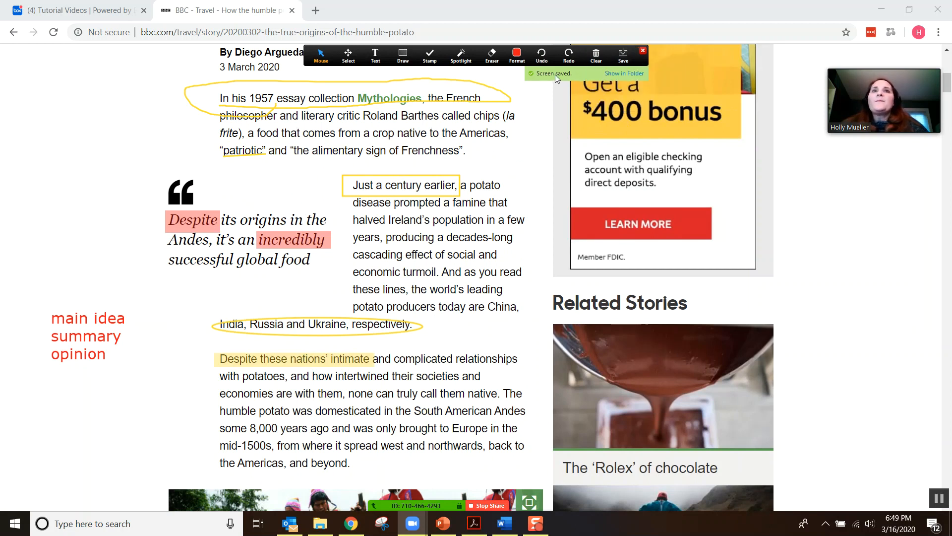
{"action": "left_click", "coordinate": [624, 72]}
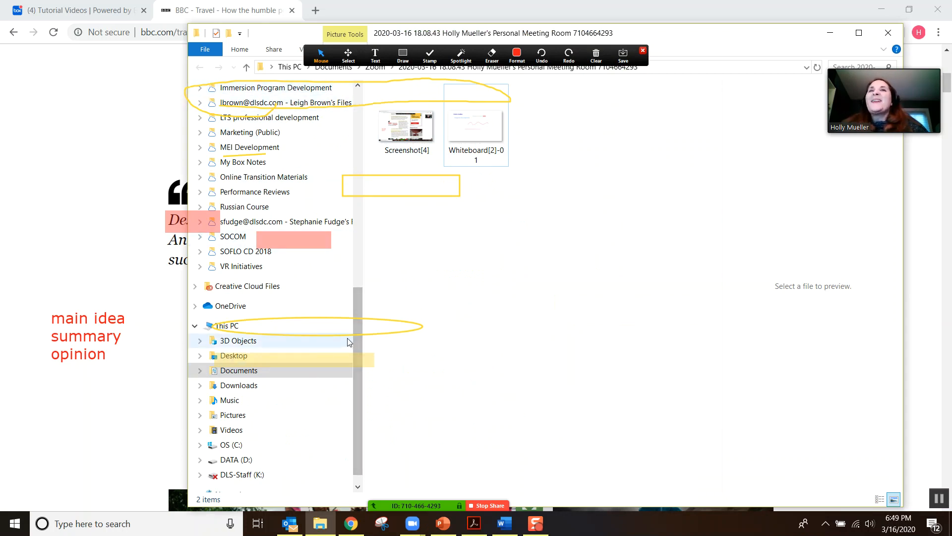
{"action": "mouse_move", "coordinate": [406, 128]}
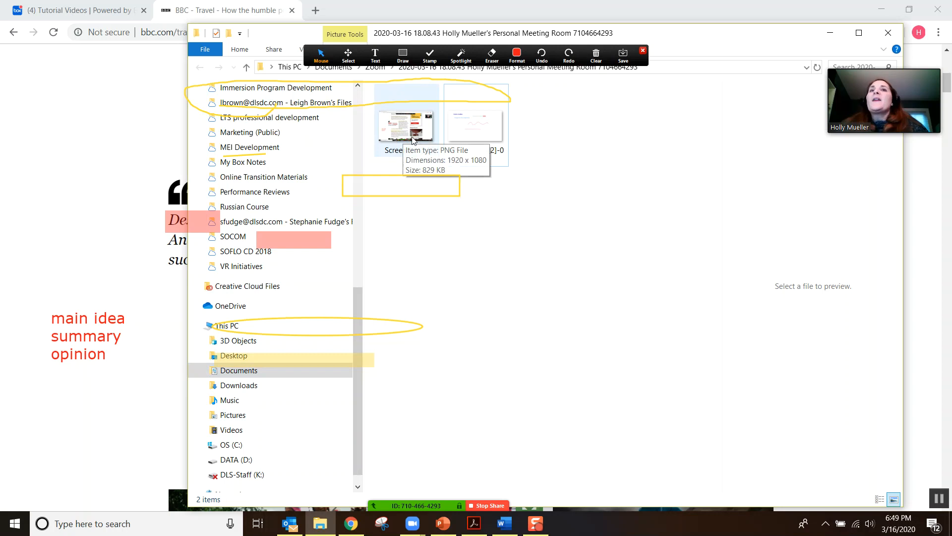
{"action": "mouse_move", "coordinate": [418, 132]}
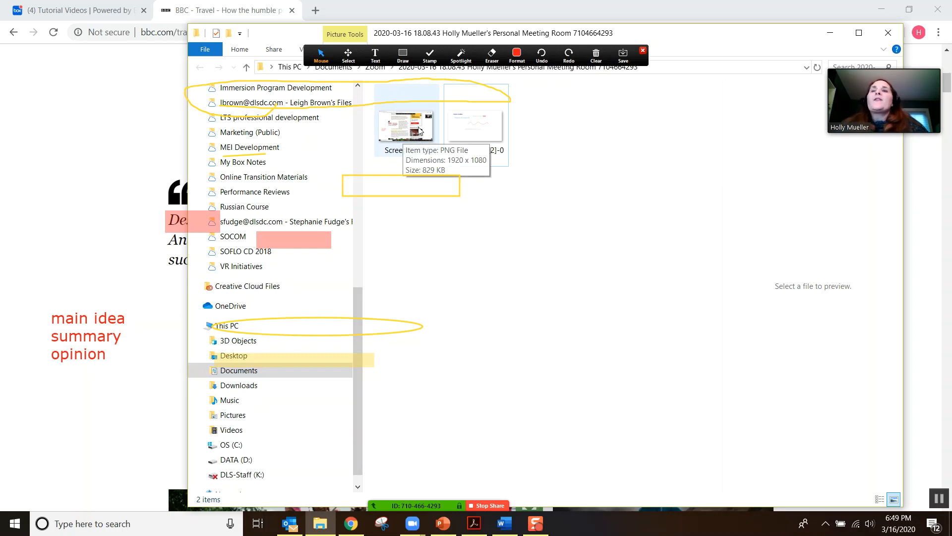
{"action": "mouse_move", "coordinate": [412, 134]}
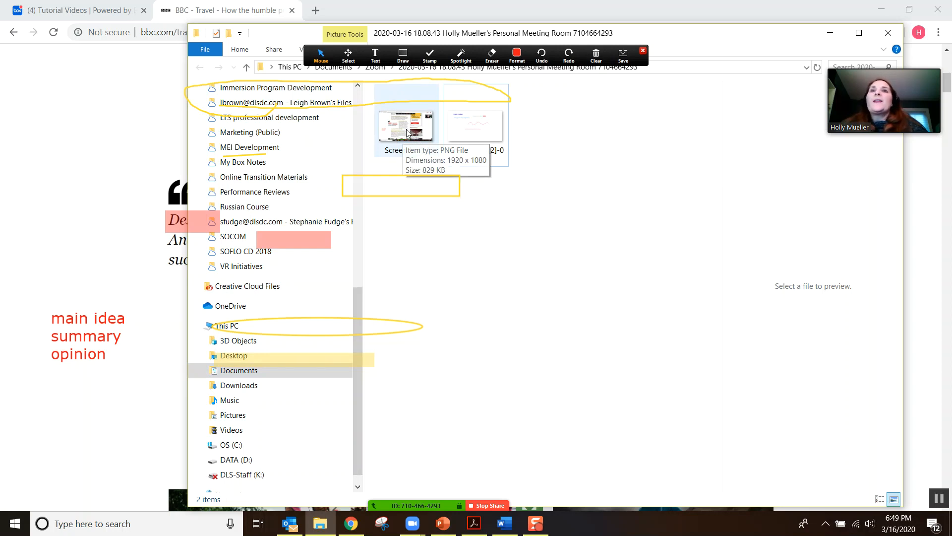